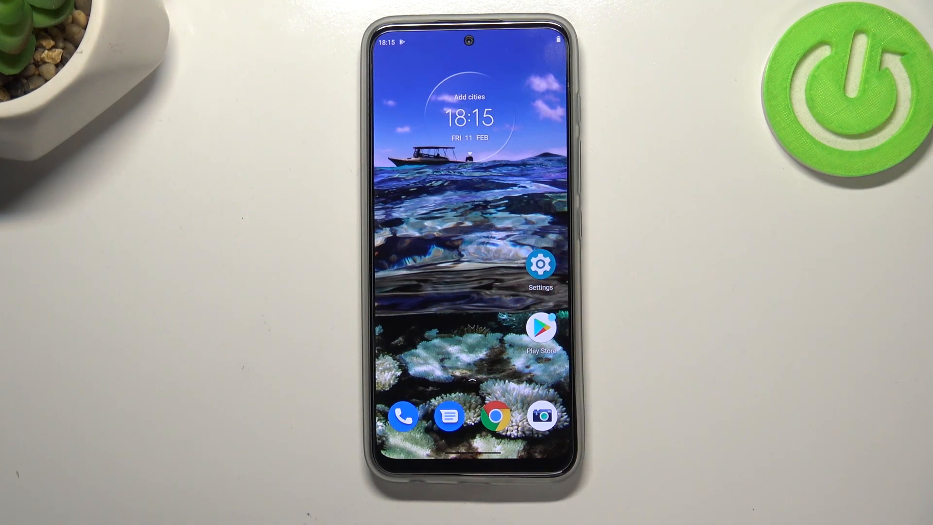
Launch the Camera app from the home screen dock into the photo viewfinder
{"action": "left_click", "coordinate": [542, 415]}
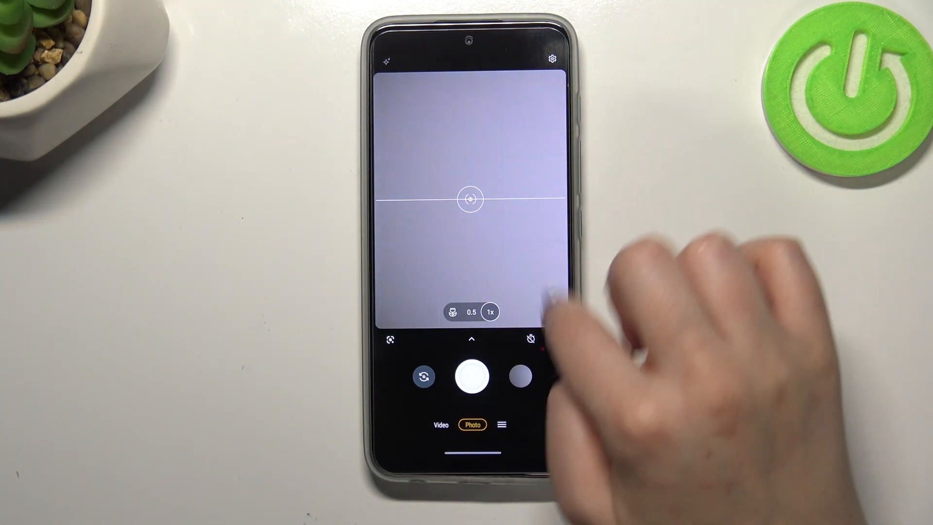
{"action": "left_click", "coordinate": [472, 376]}
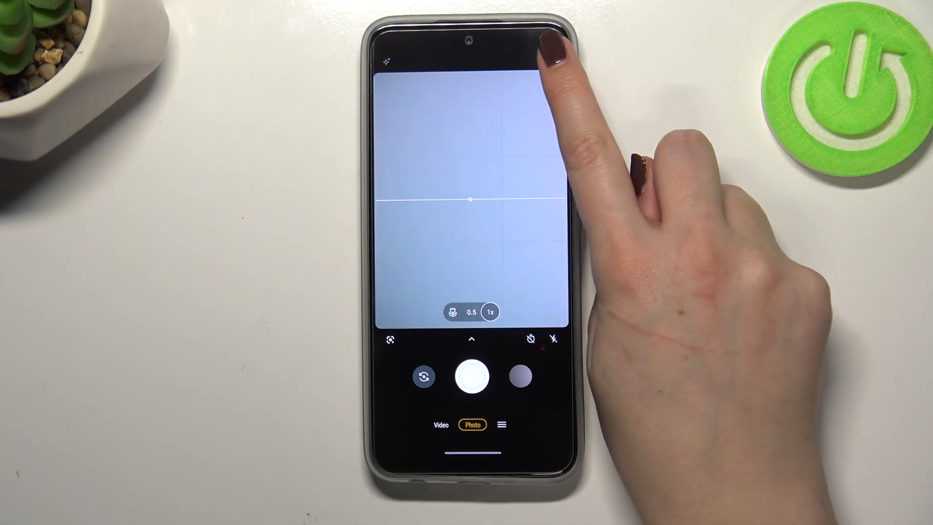
From camera Settings > About, choose Reset to raise the 'Reset settings?' confirmation
{"action": "left_click", "coordinate": [385, 61]}
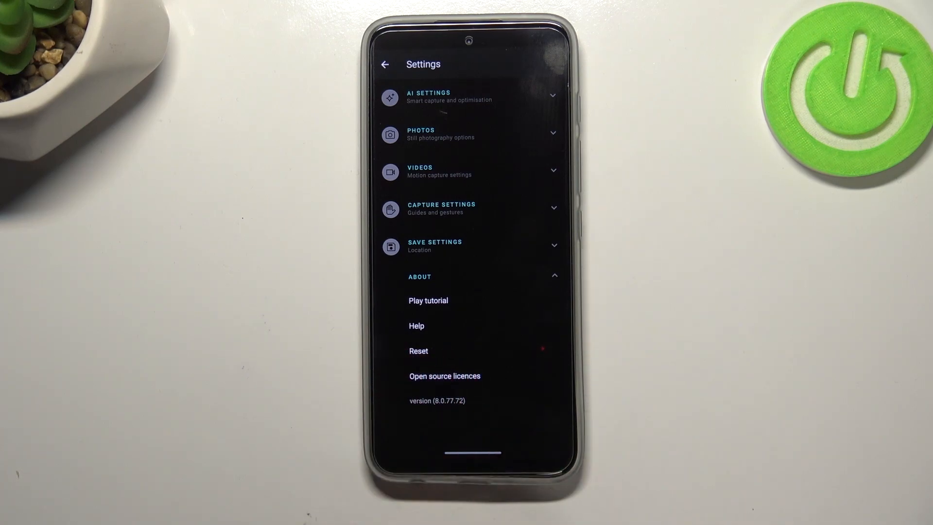
{"action": "left_click", "coordinate": [418, 351]}
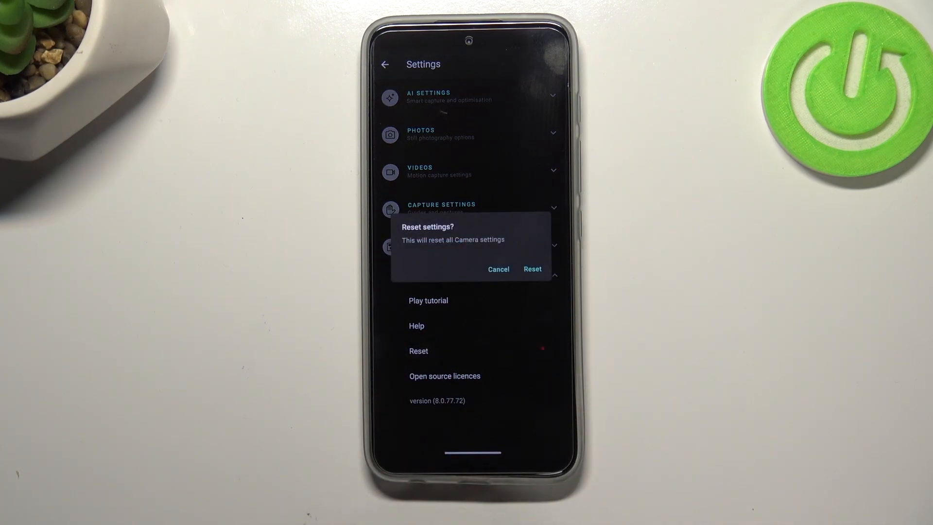